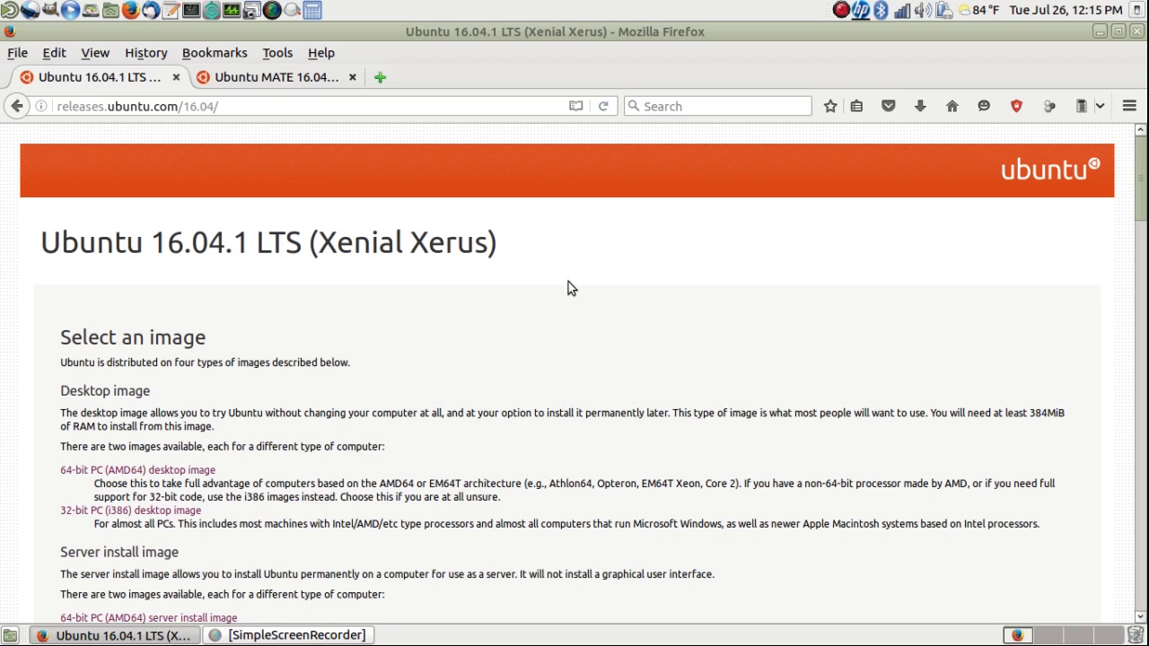
pyautogui.moveTo(352, 291)
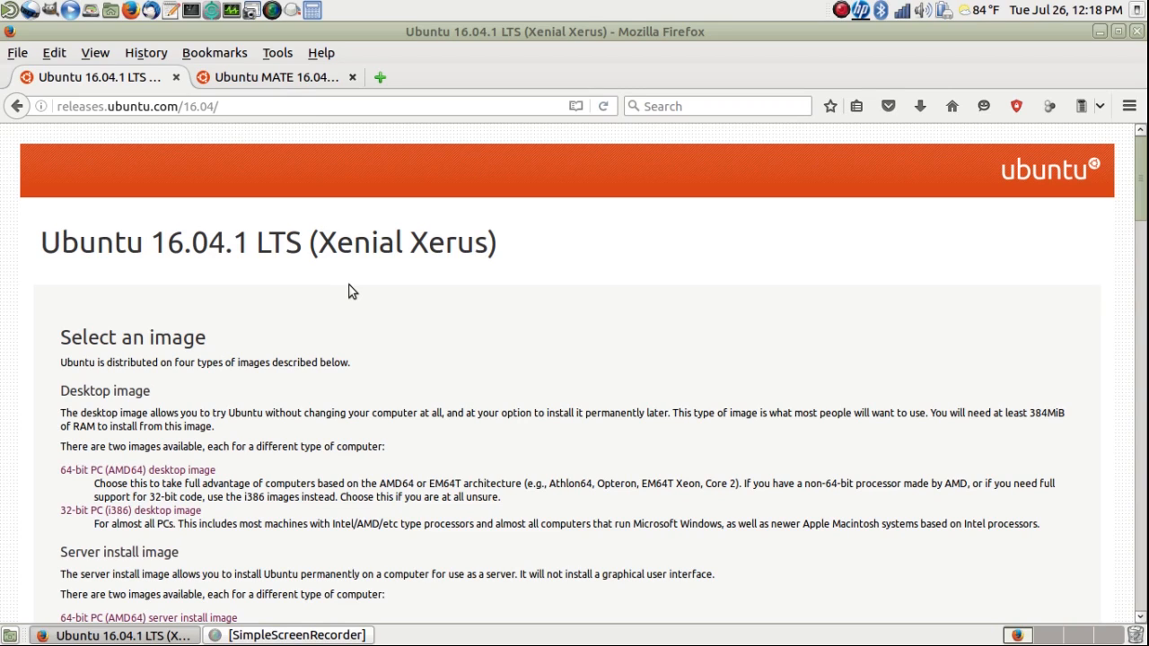
pyautogui.moveTo(301, 145)
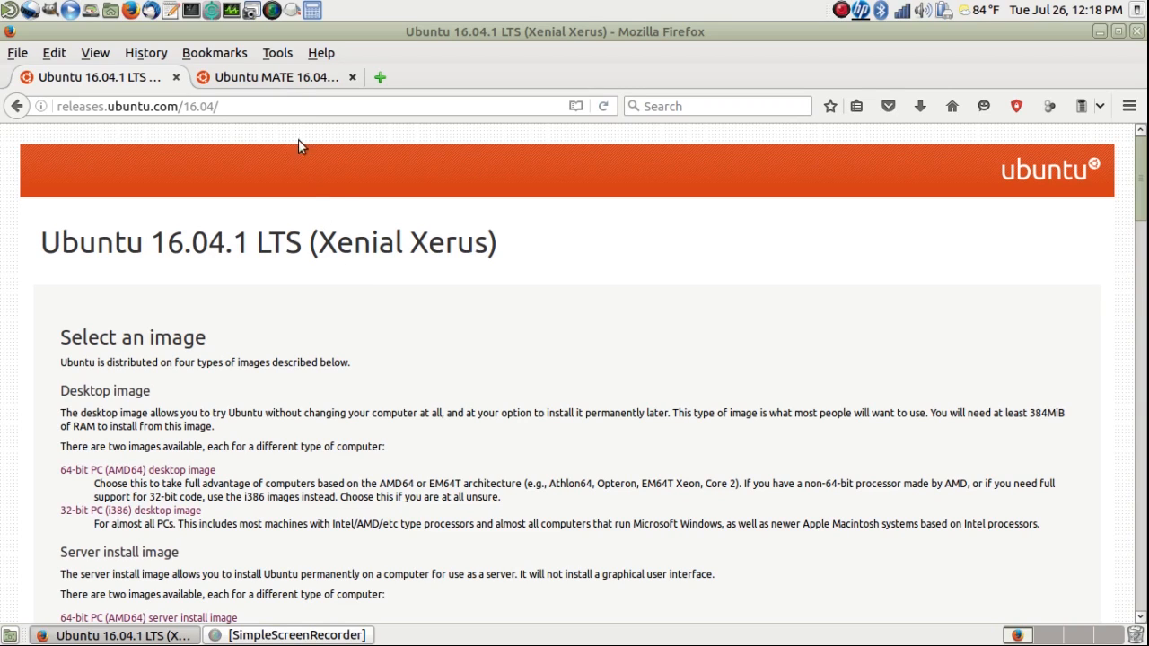
# Step: Switch to the Ubuntu MATE 16.04.1 LTS tab to show its 64-bit, 32-bit and PowerPC images
pyautogui.click(276, 76)
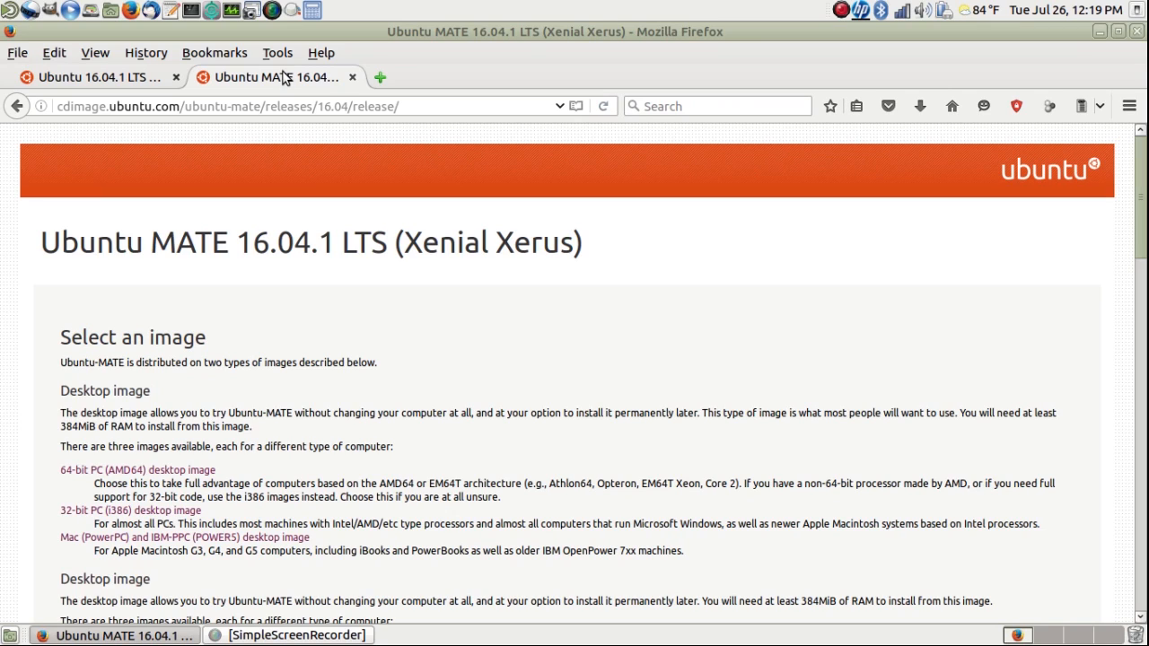
pyautogui.moveTo(471, 289)
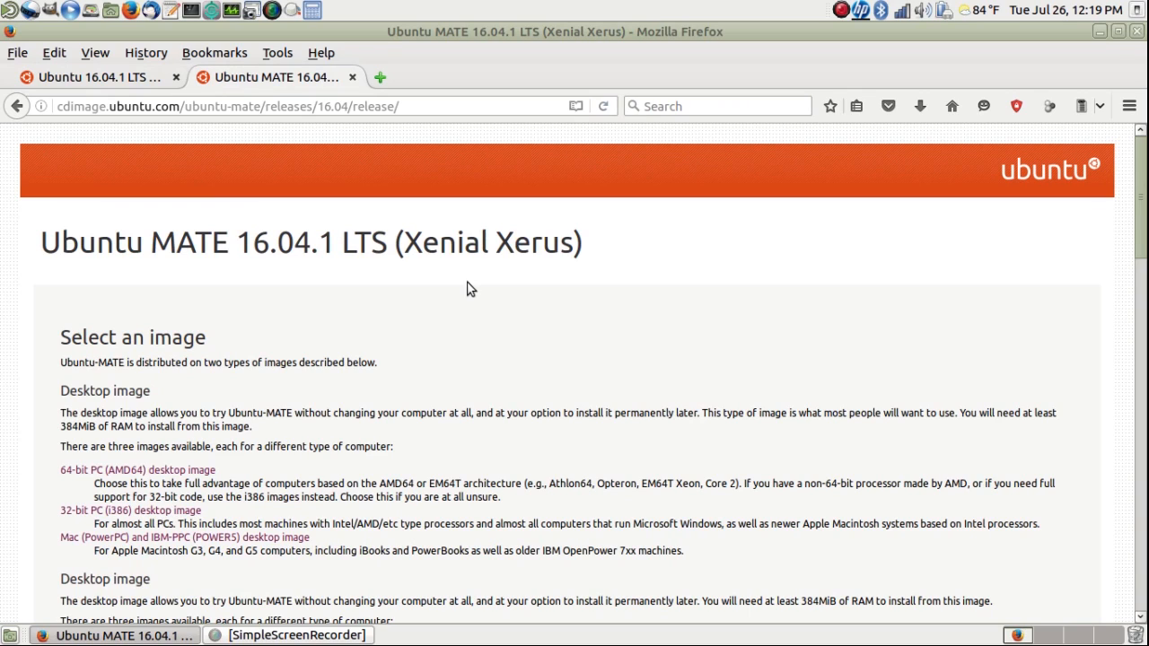
pyautogui.moveTo(893, 36)
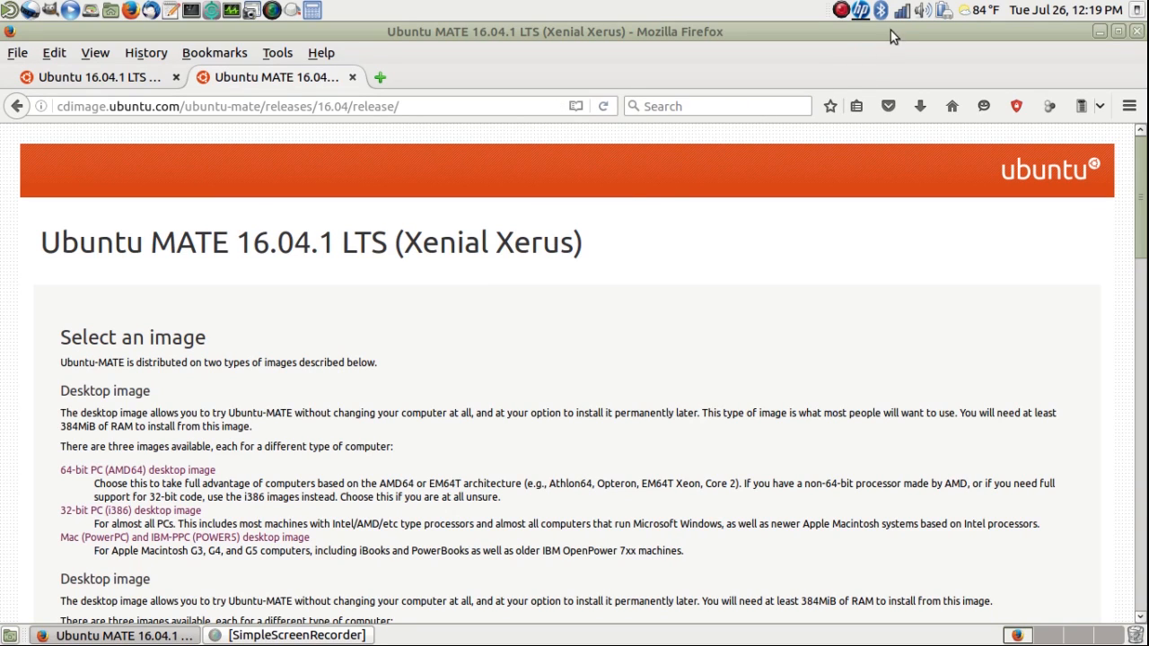
pyautogui.click(901, 10)
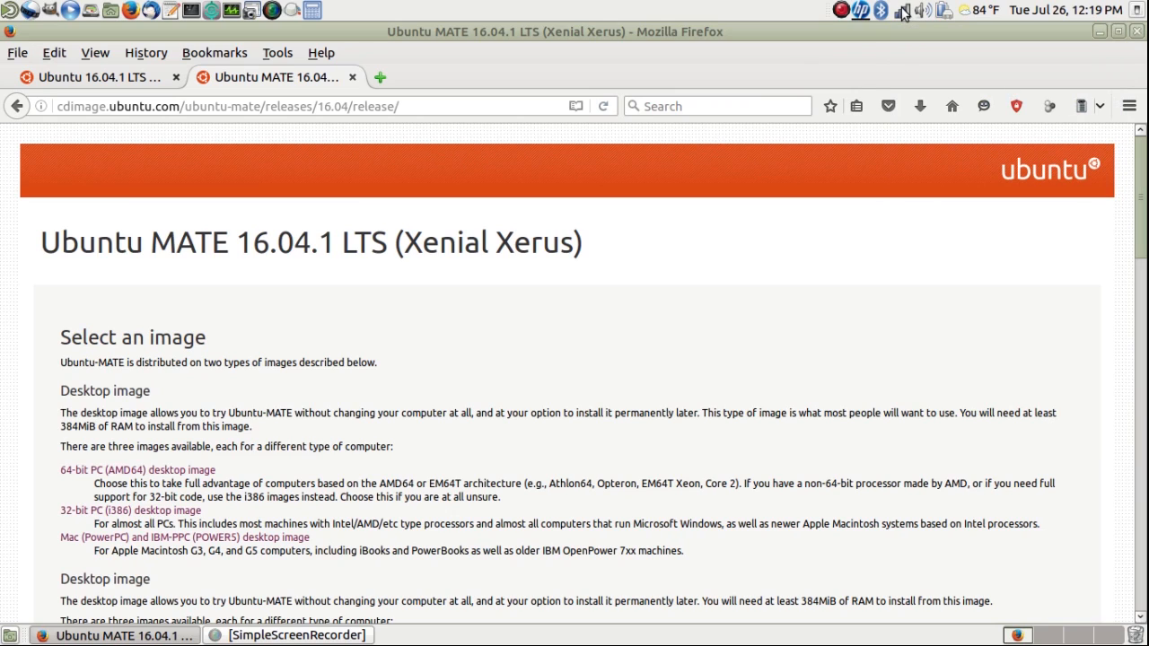
pyautogui.moveTo(533, 302)
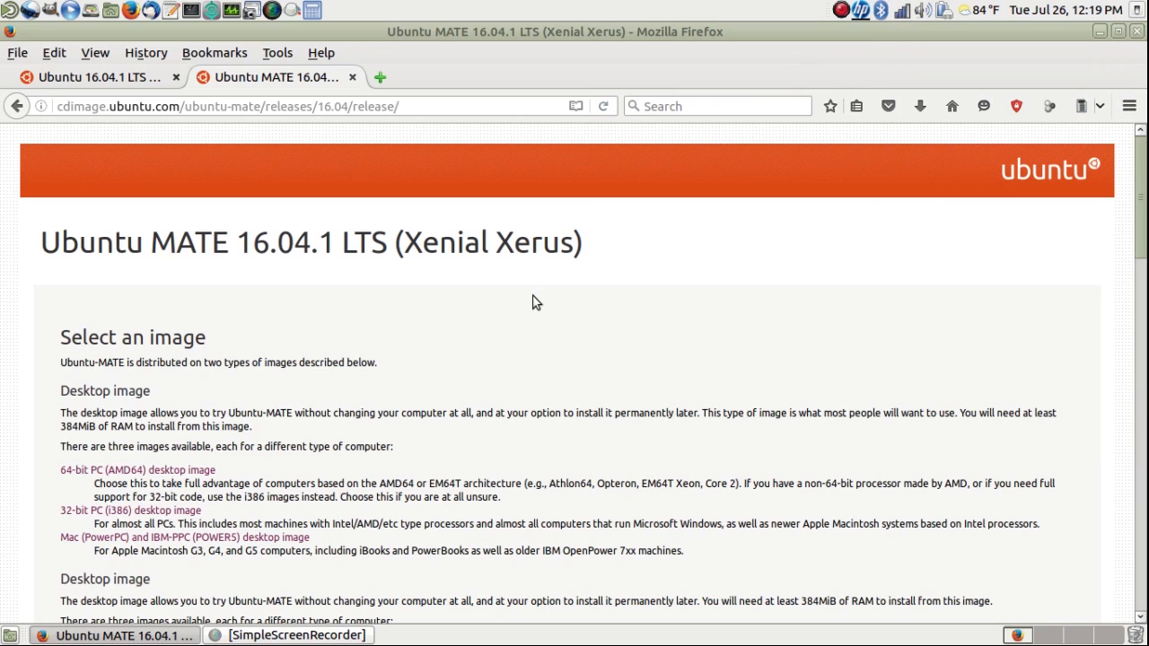